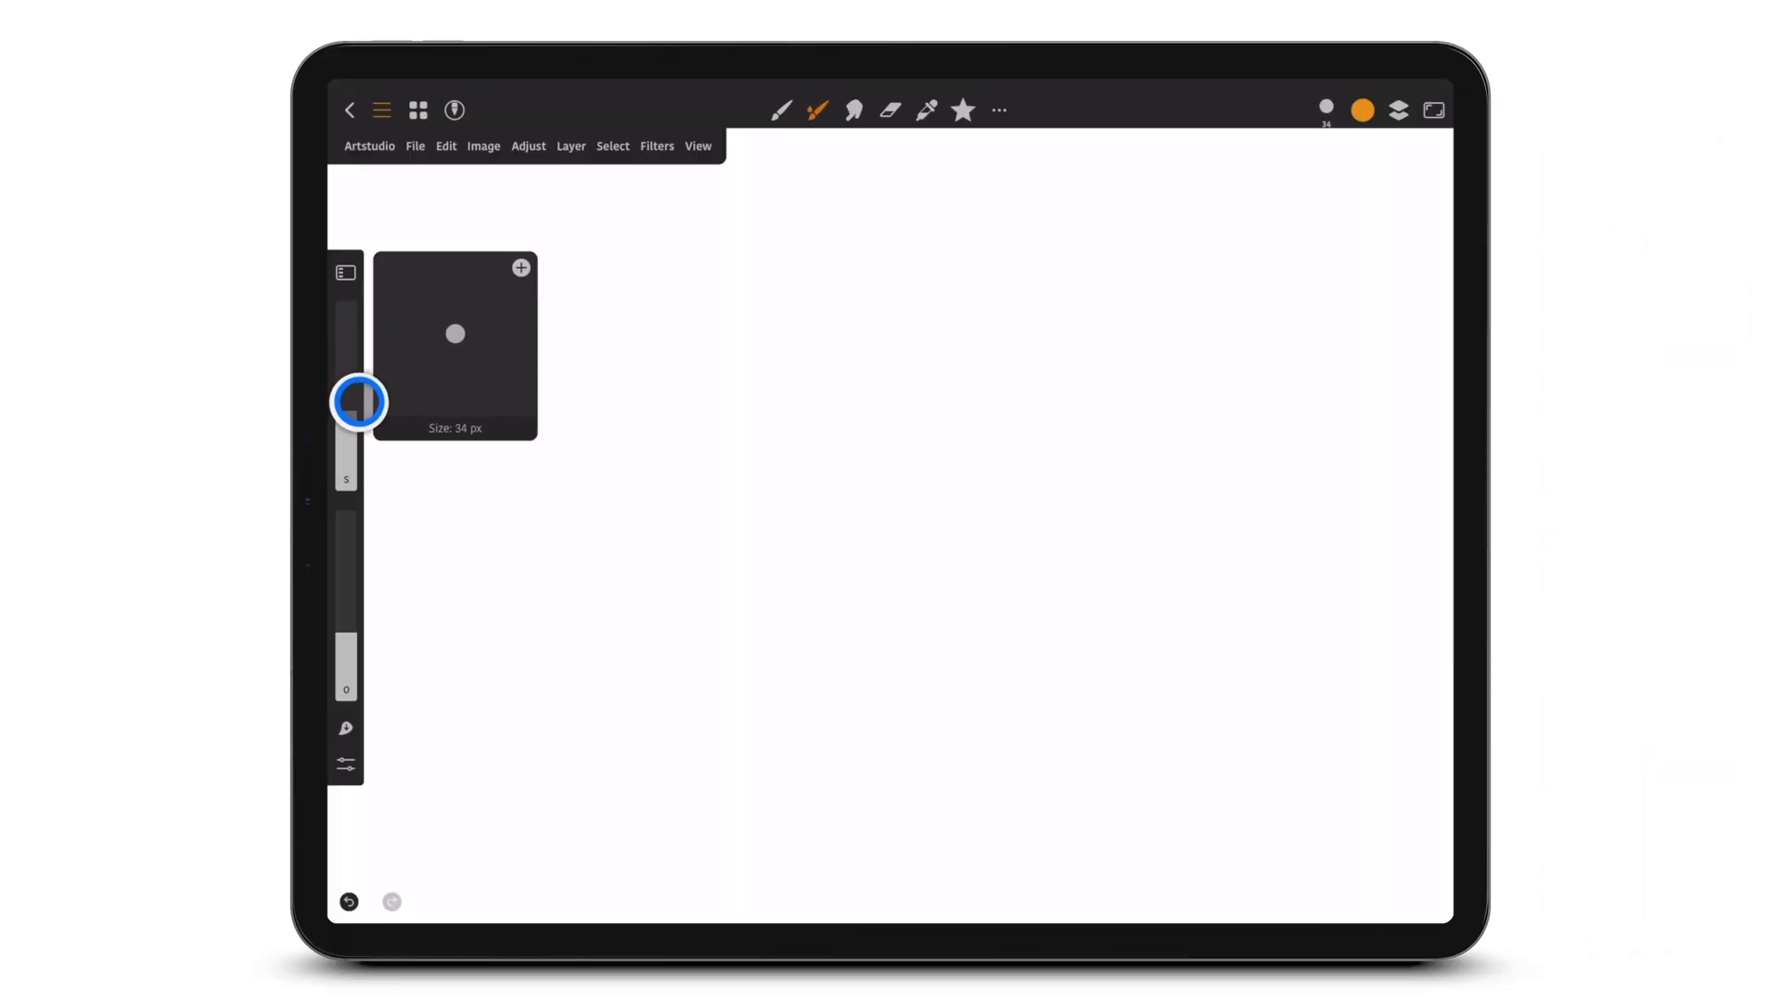
Step: Open the Artstudio app menu from the menu bar
click(369, 146)
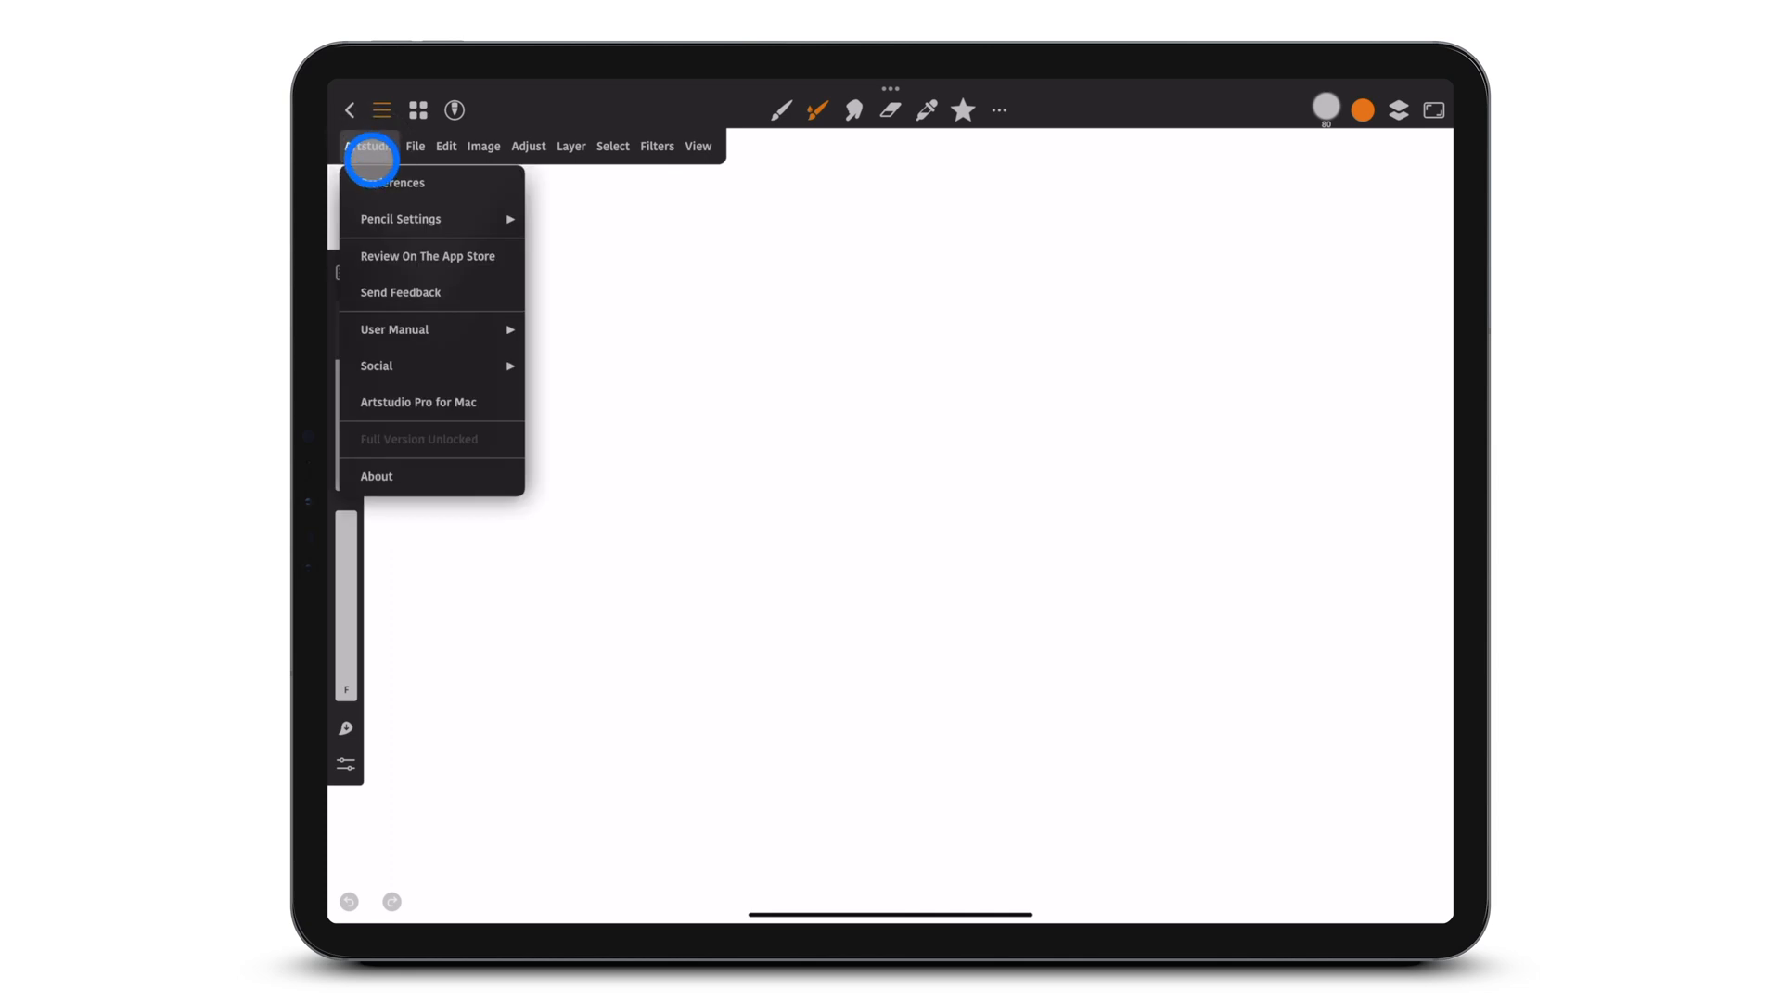
Step: Turn on Force Opacity Slider in Sidebar in the Tools preferences
click(398, 182)
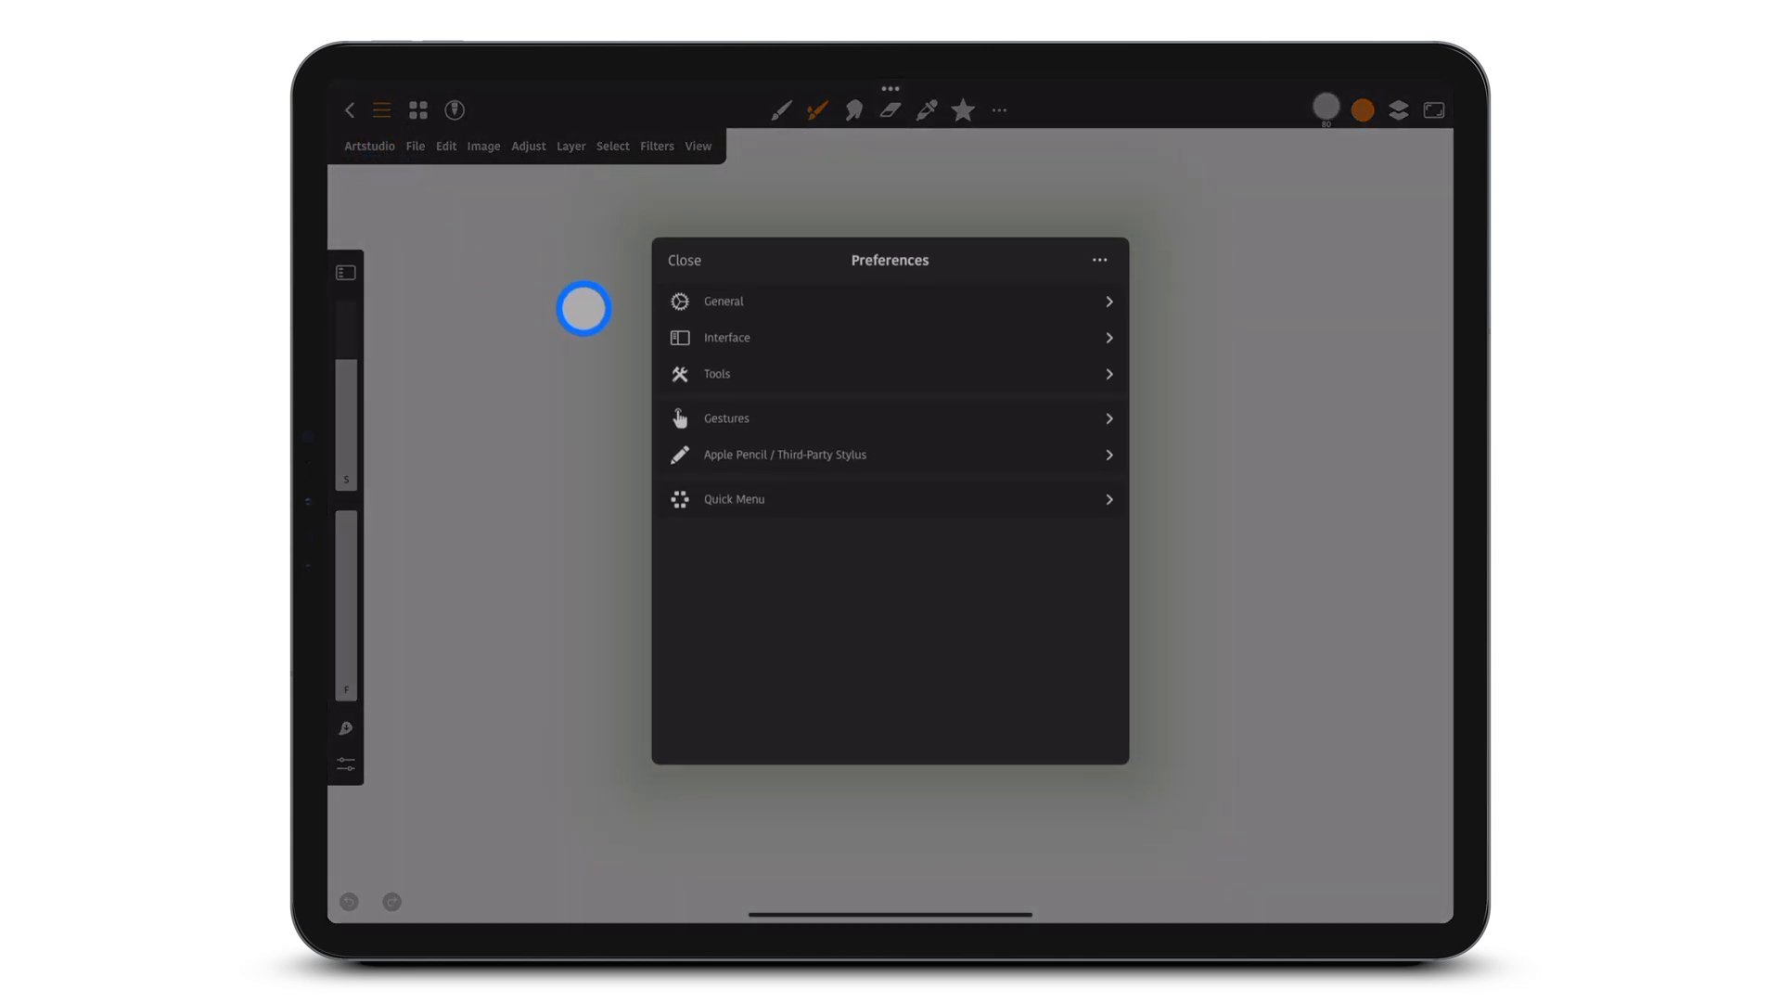
click(715, 374)
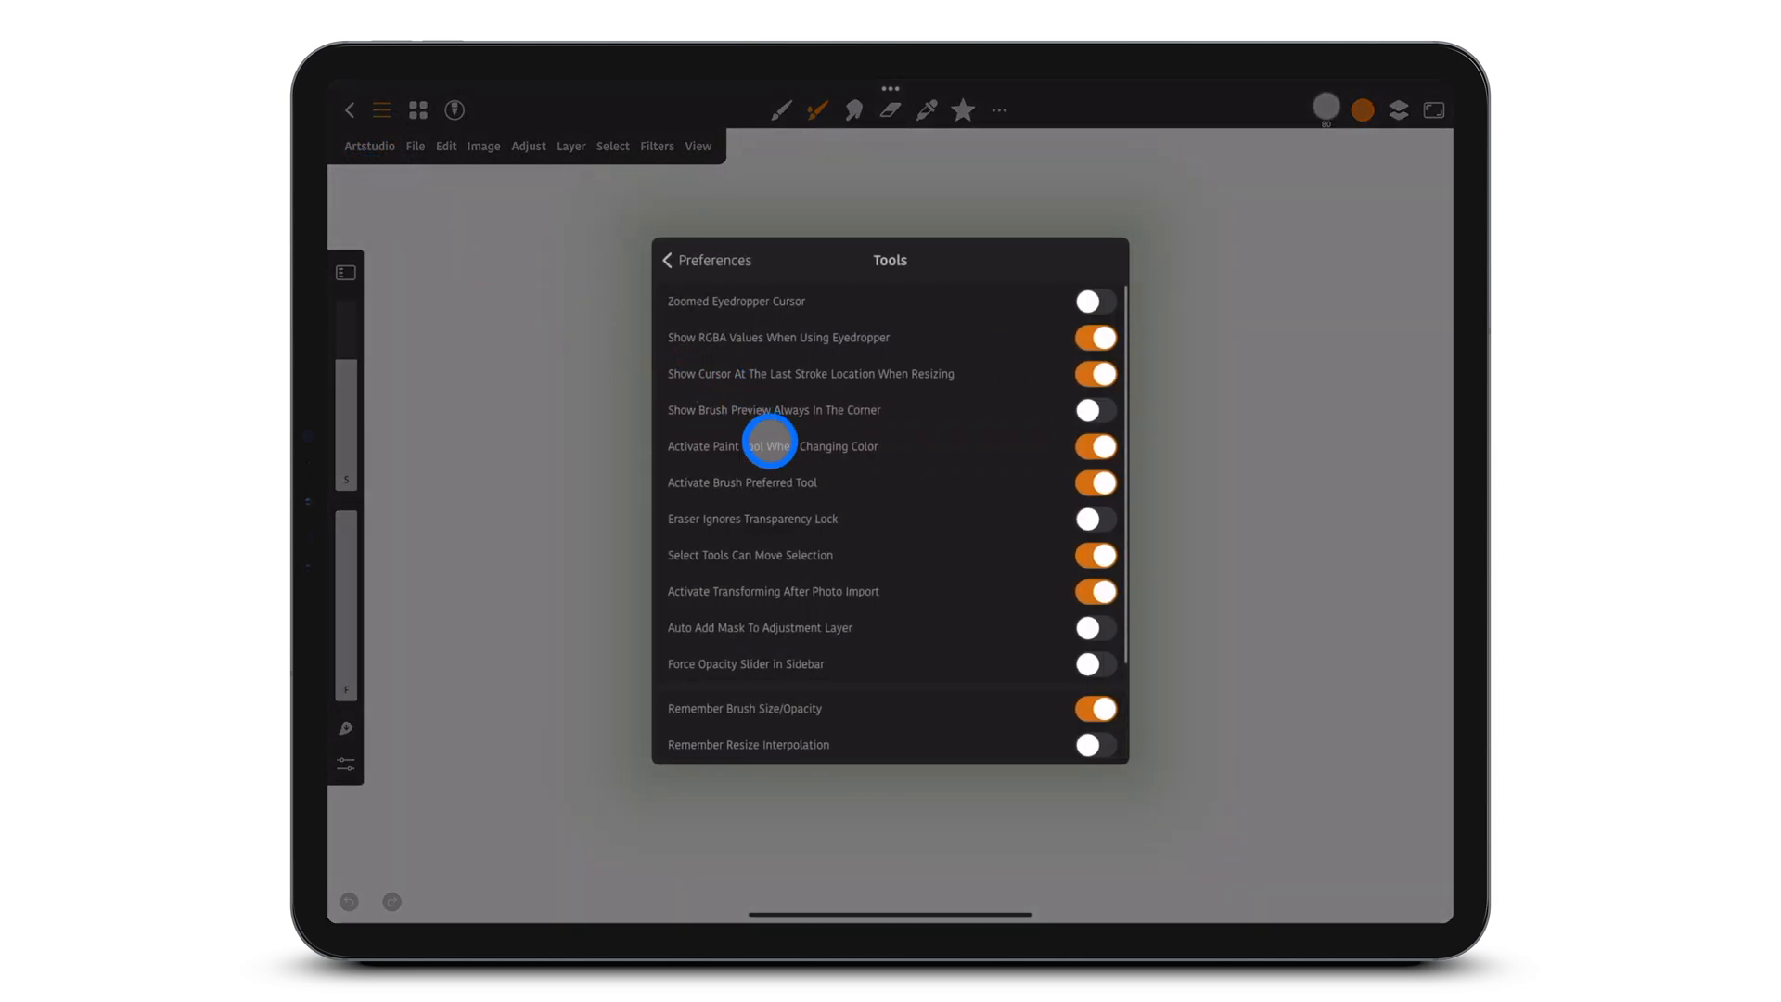
click(1093, 664)
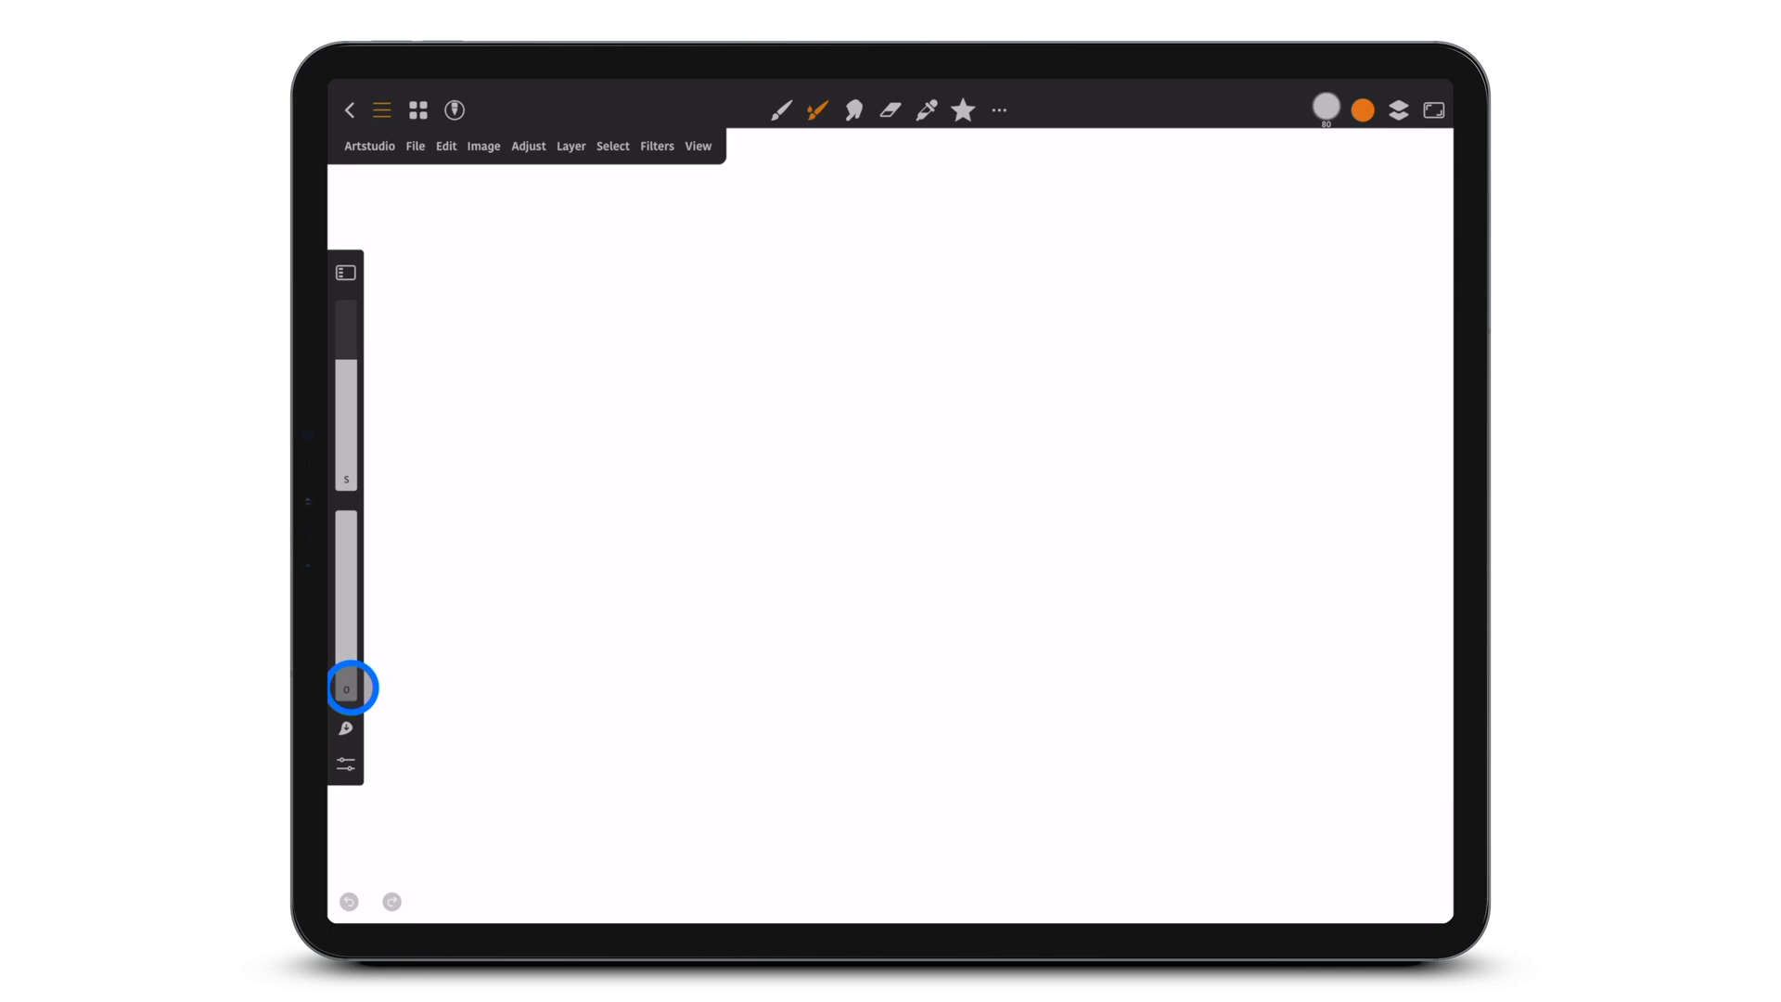
Step: Set the Streaked Oil brush's Sidebar Slider to Opacity and save it
click(779, 110)
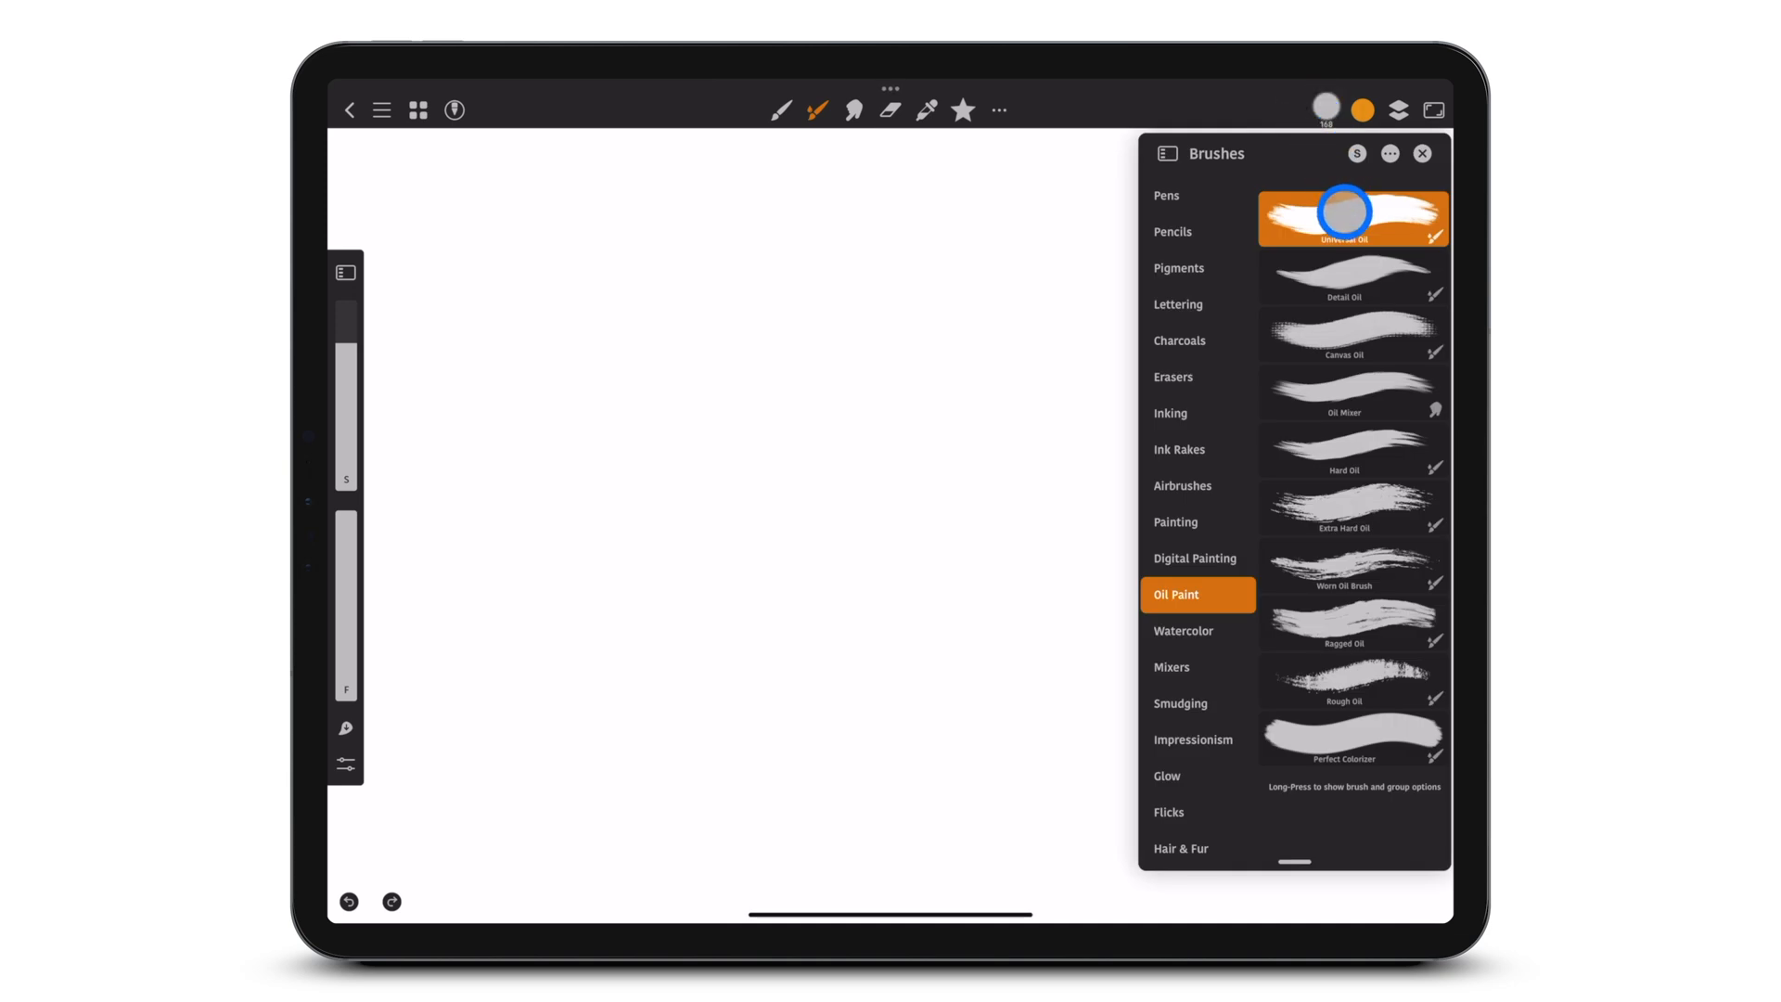
click(1351, 218)
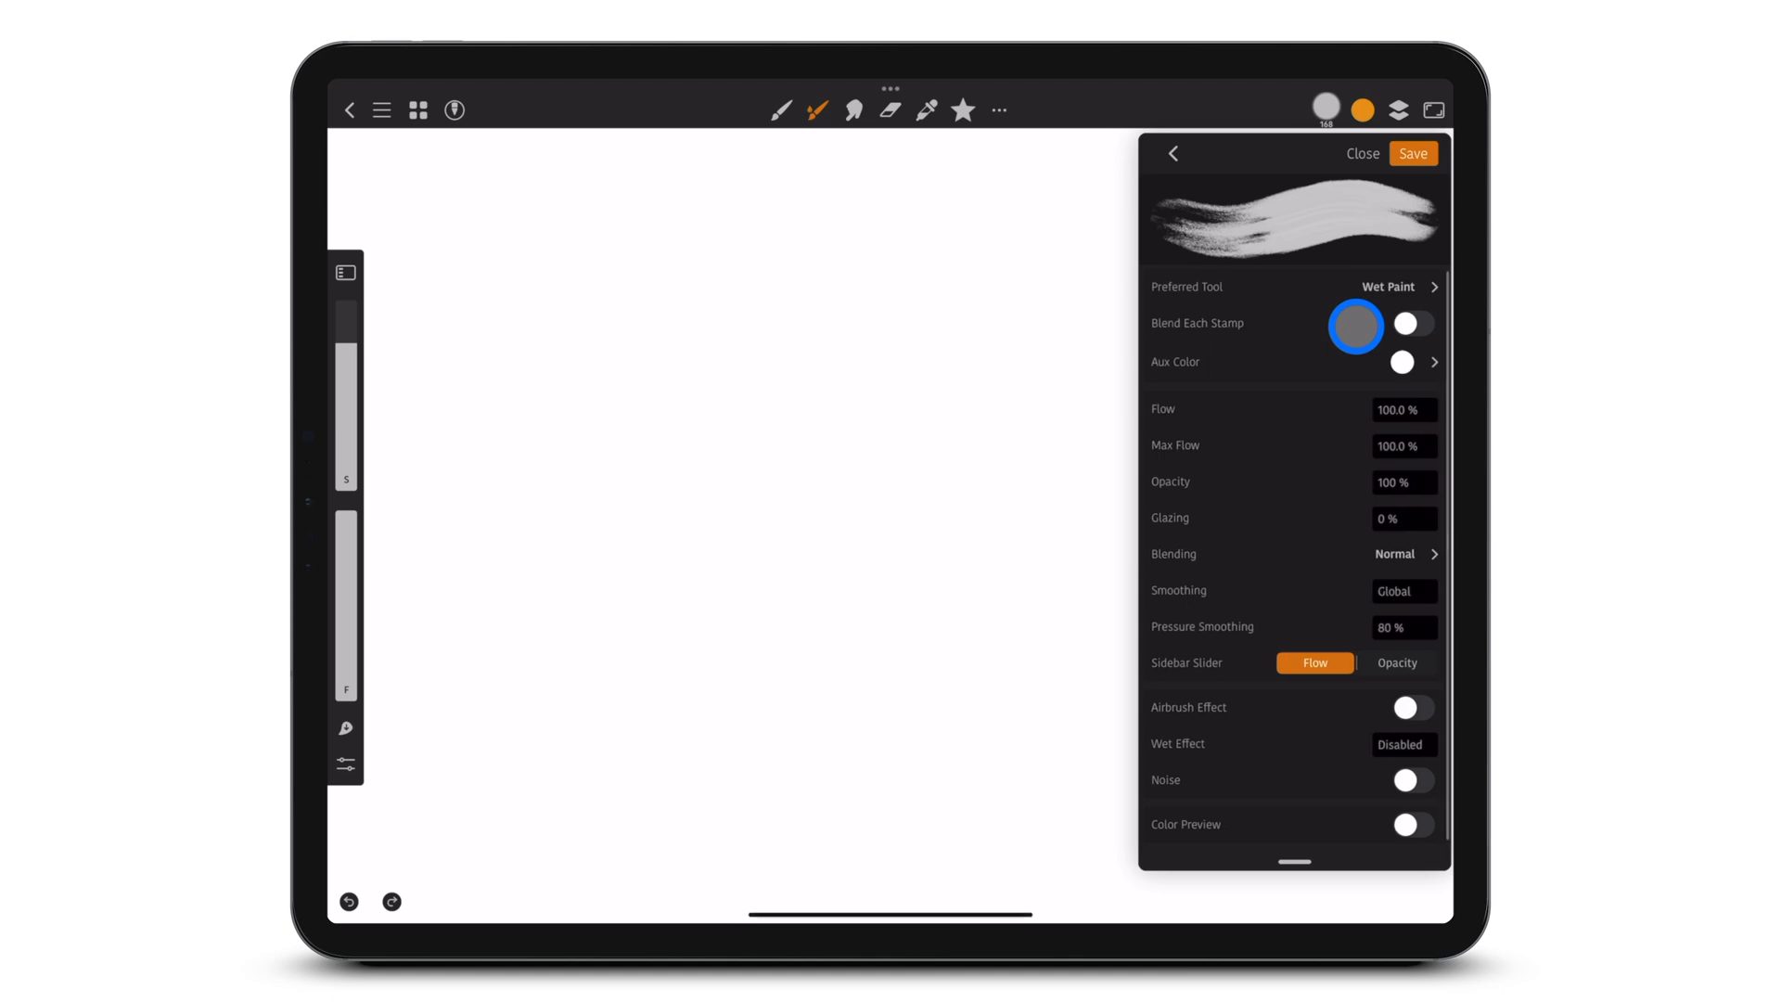
click(1397, 662)
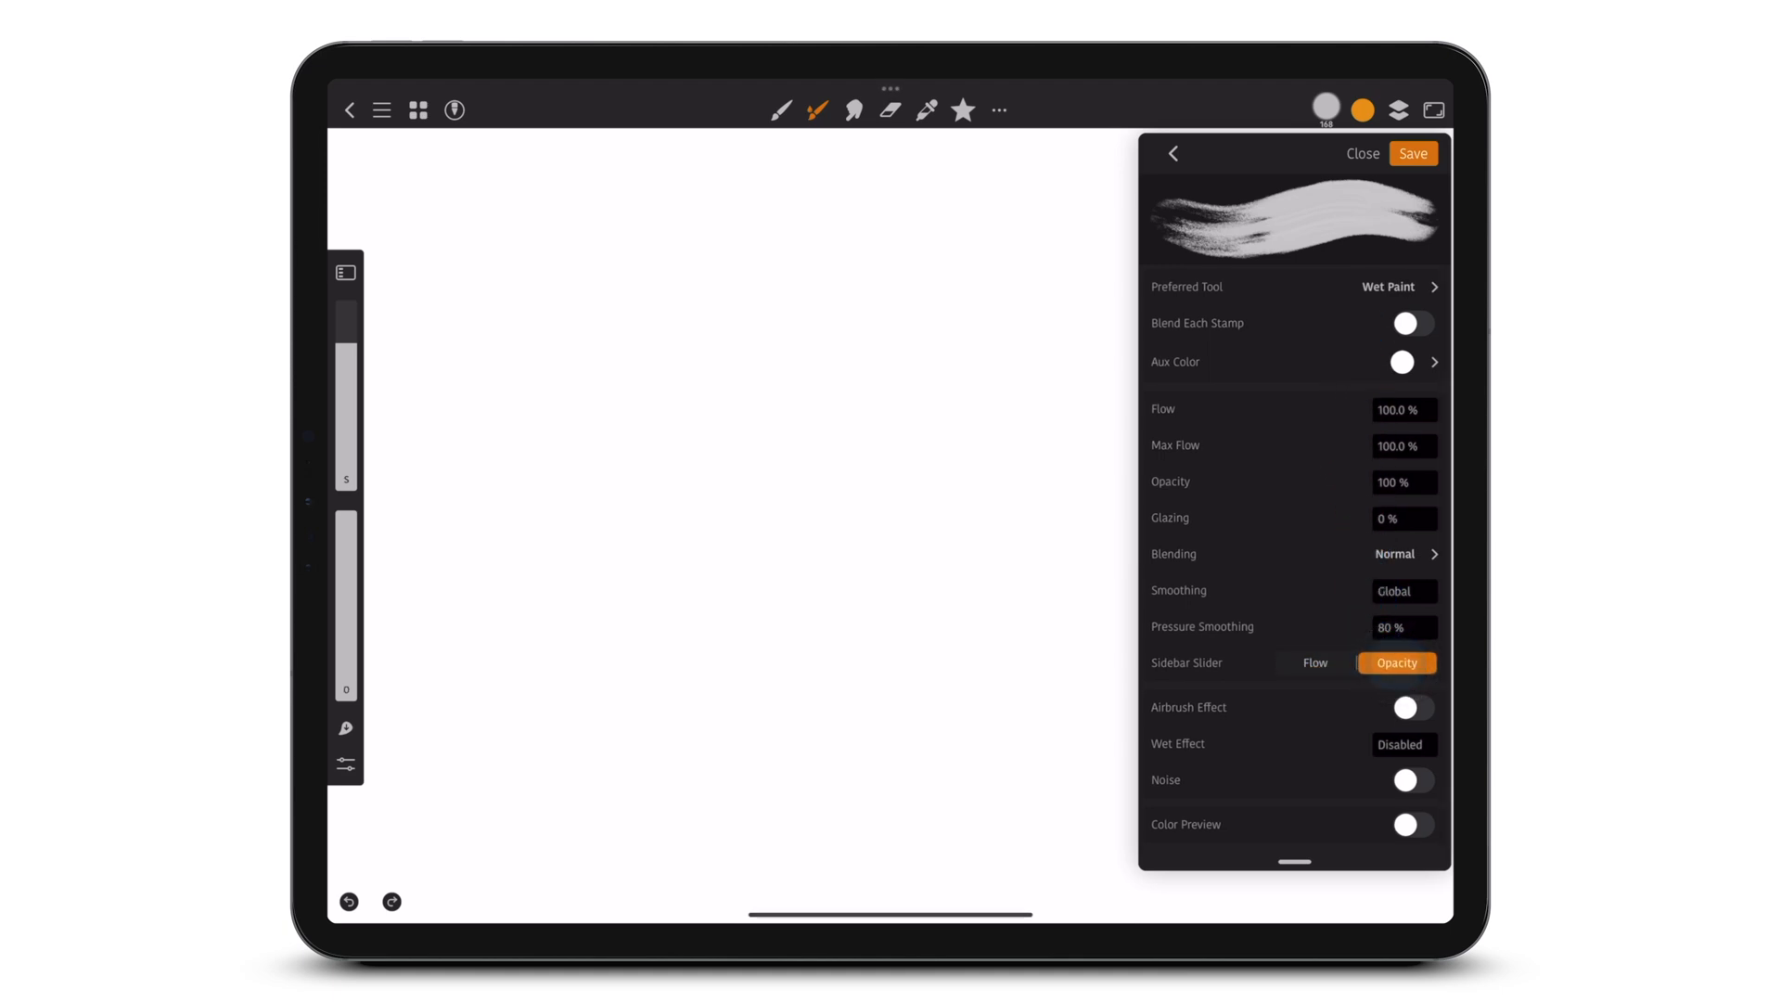
click(1314, 662)
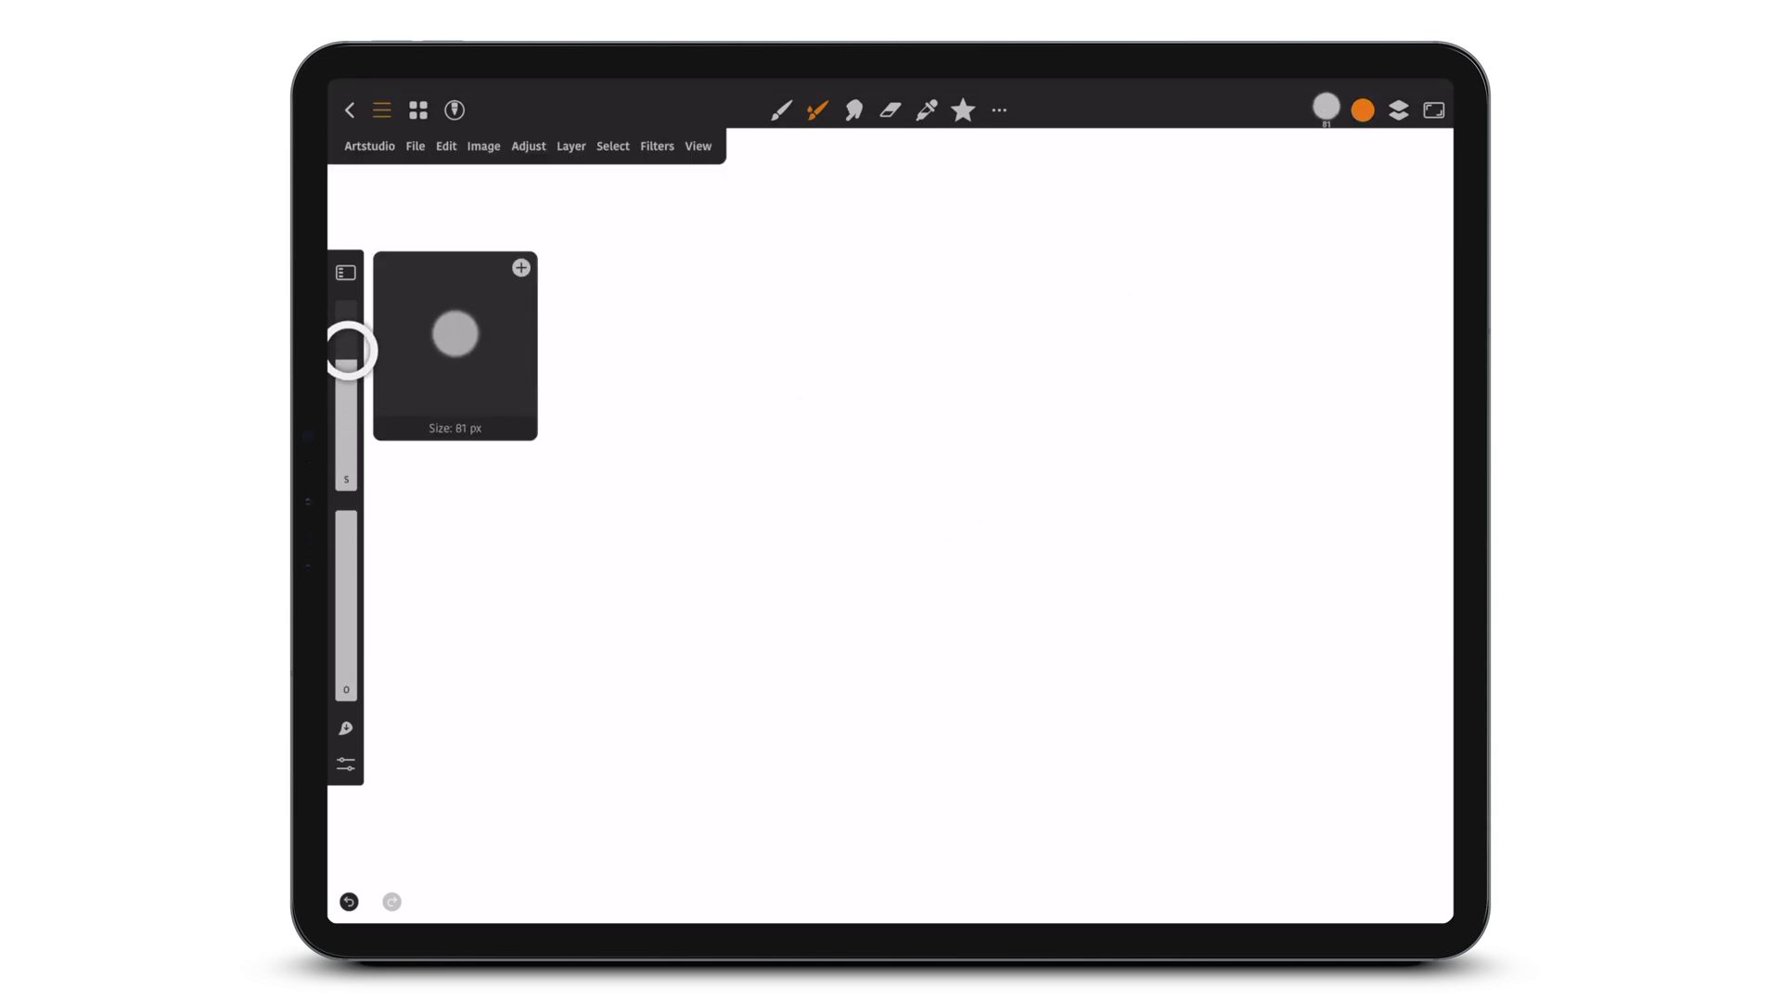
Step: Raise the brush size using the sidebar size slider
drag(348, 346, 348, 352)
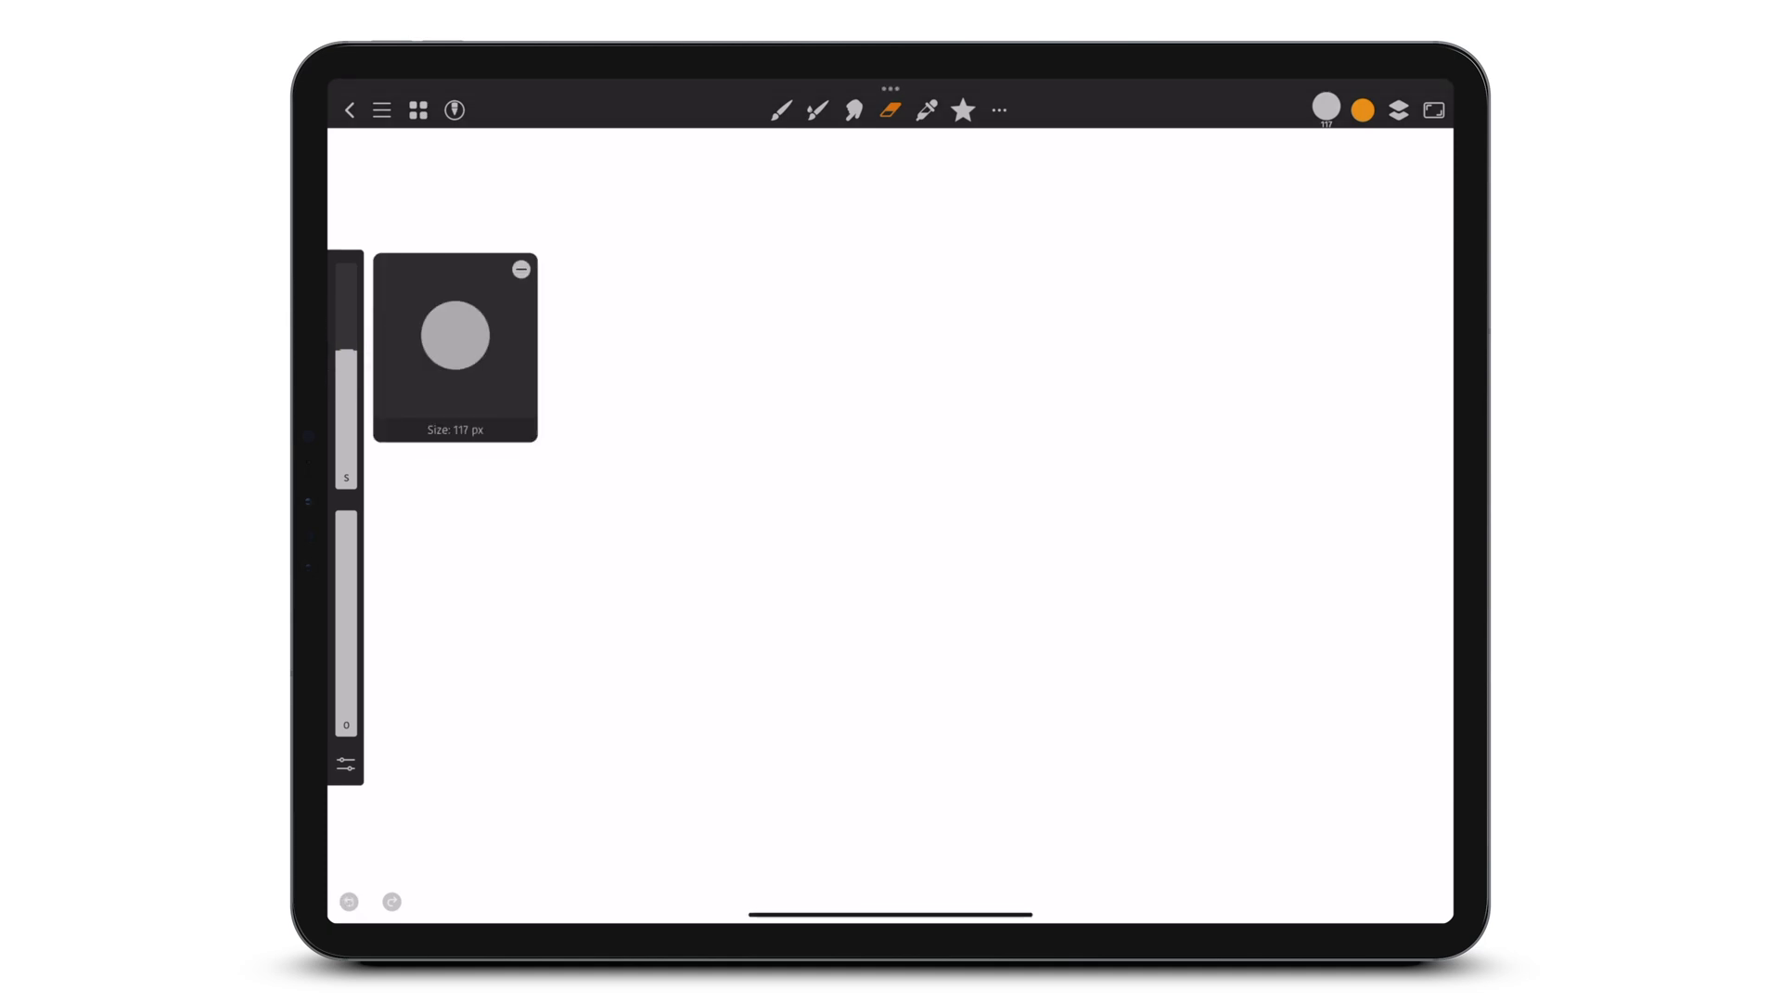
Step: Open the colour picker and show its Pigments swatch palette
click(1326, 109)
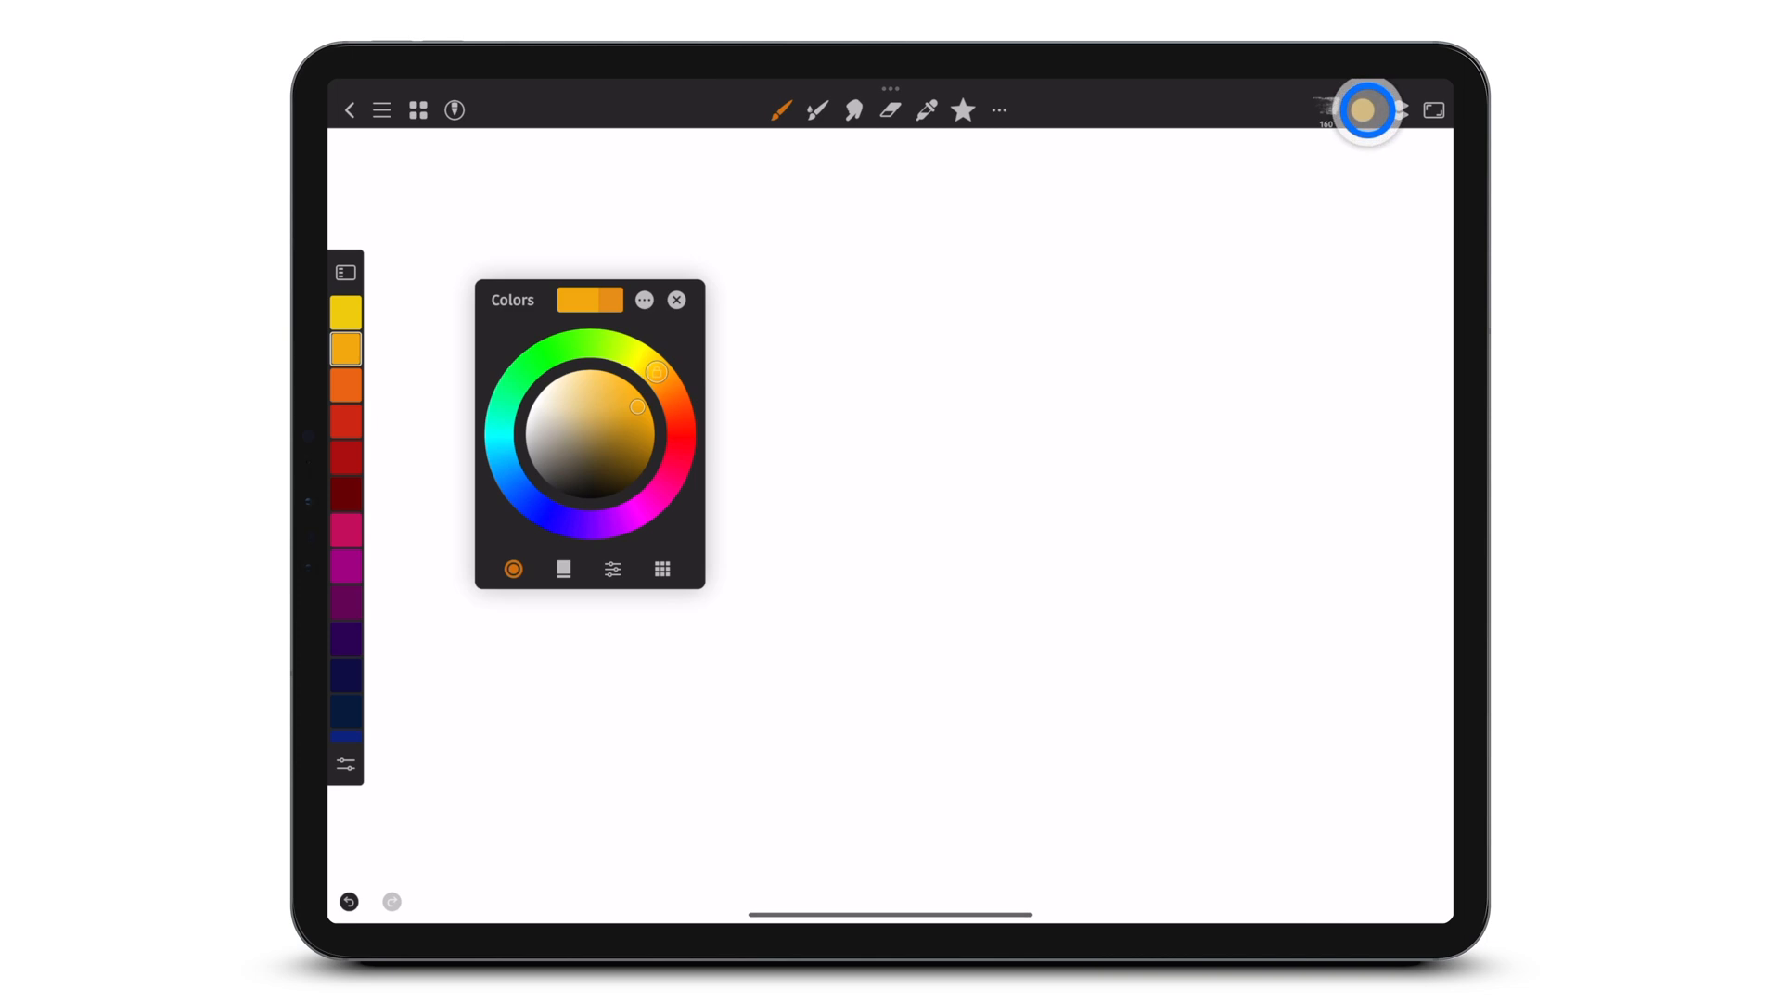
click(663, 569)
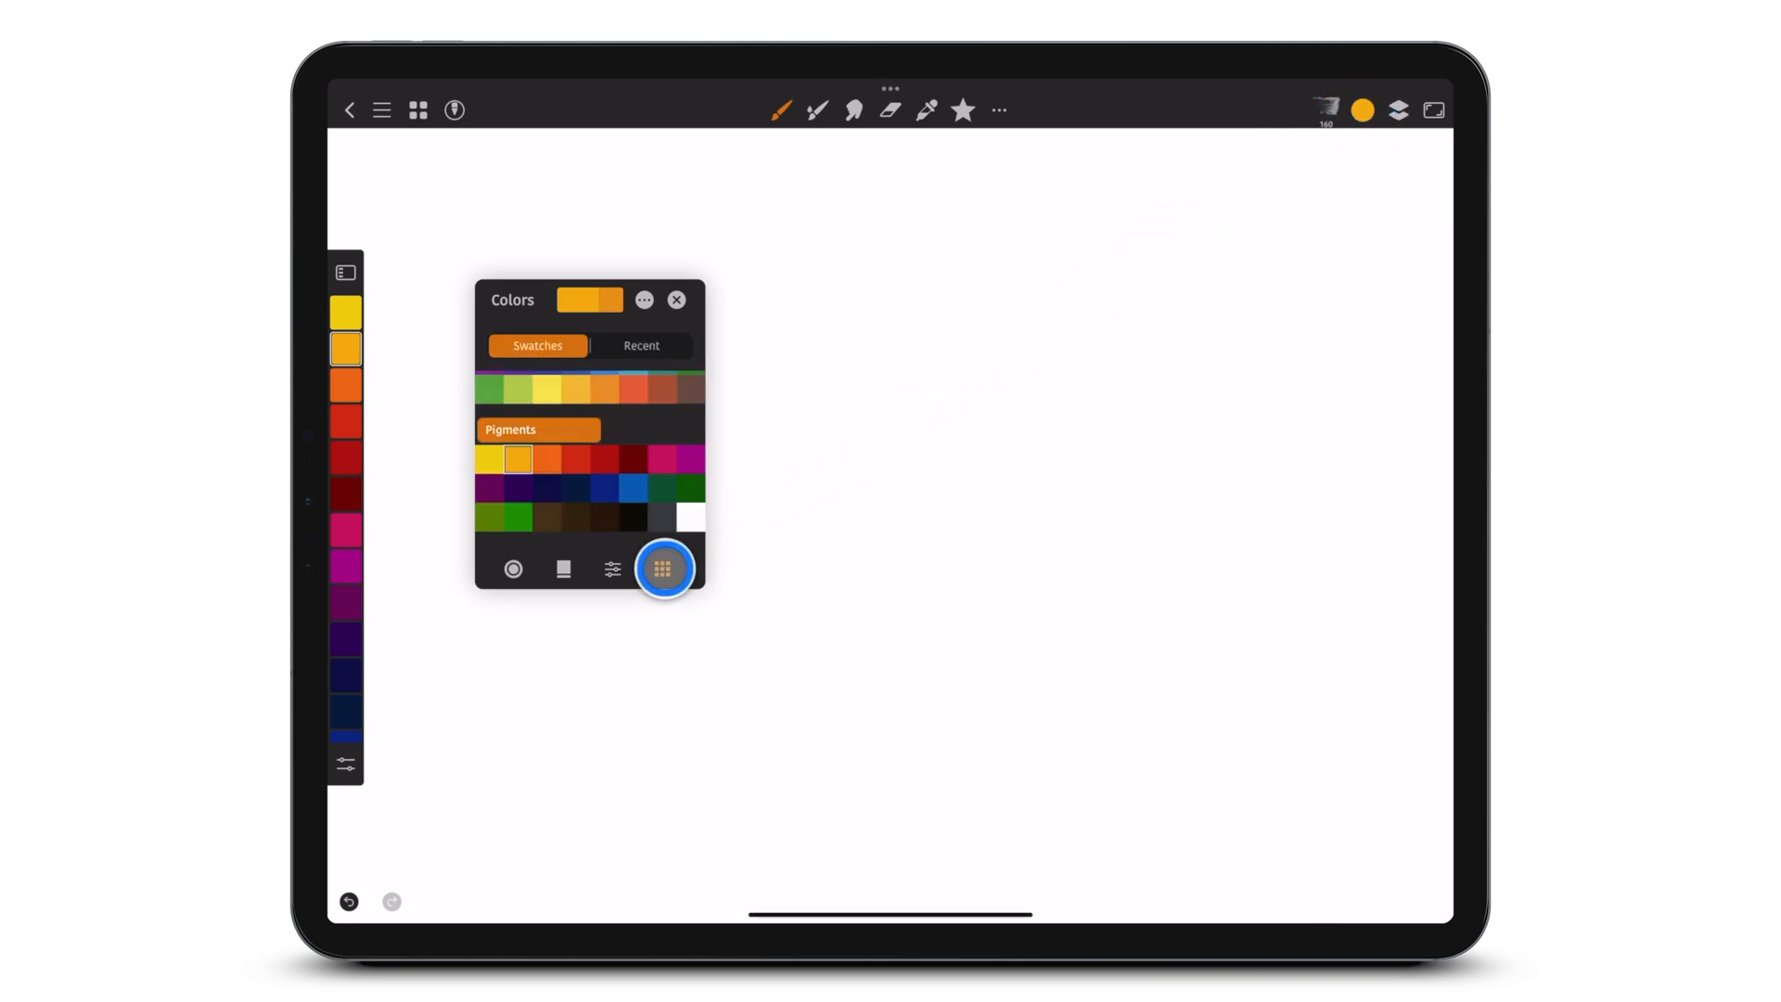
click(662, 567)
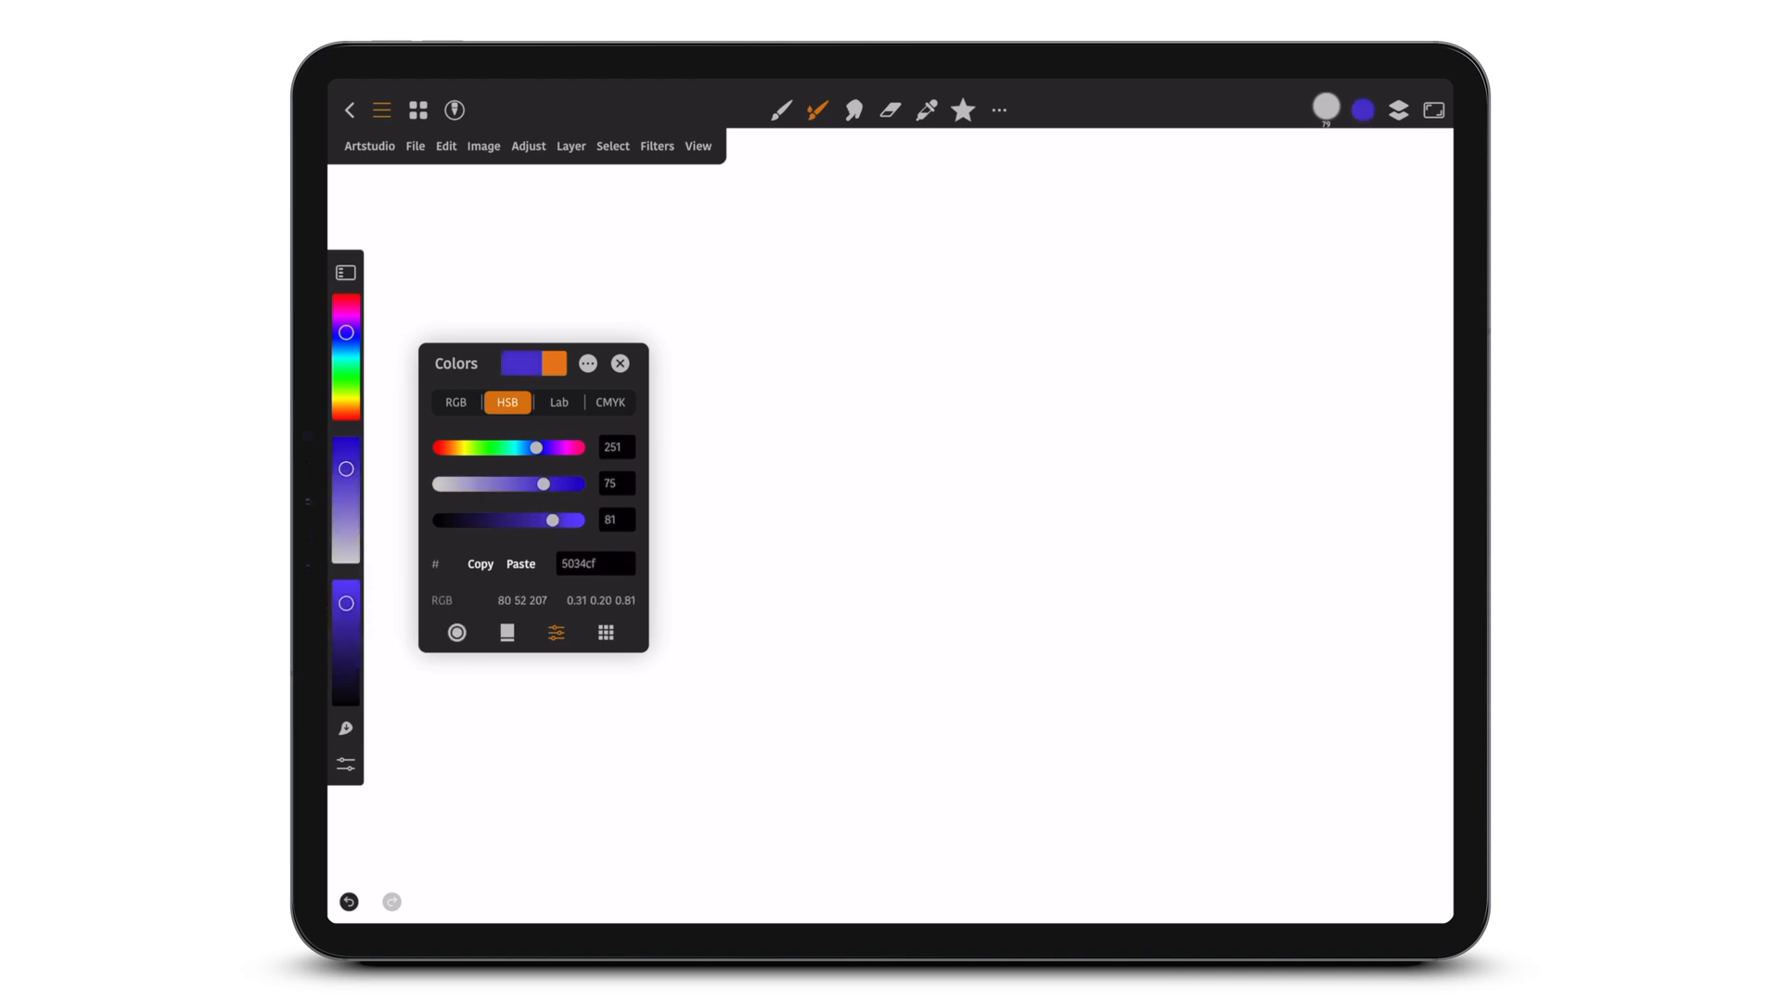
Step: Choose HSB Sliders under View > Sidebar Color Sliders
click(698, 146)
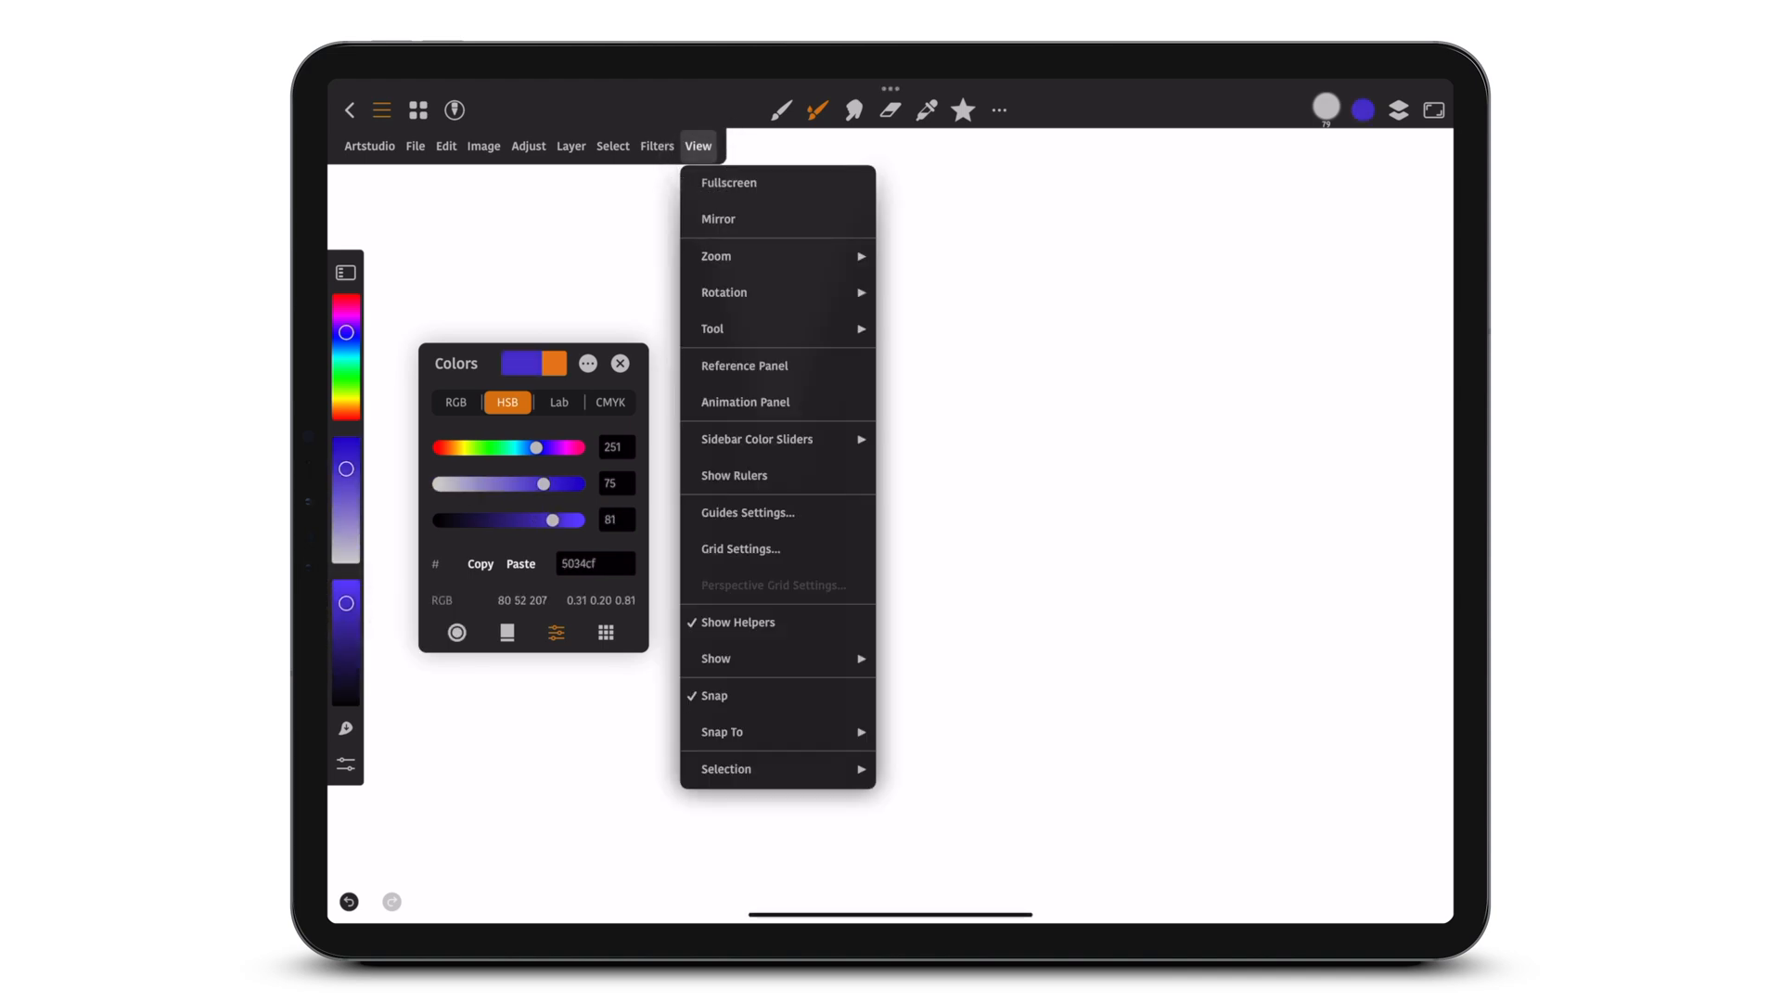
click(758, 440)
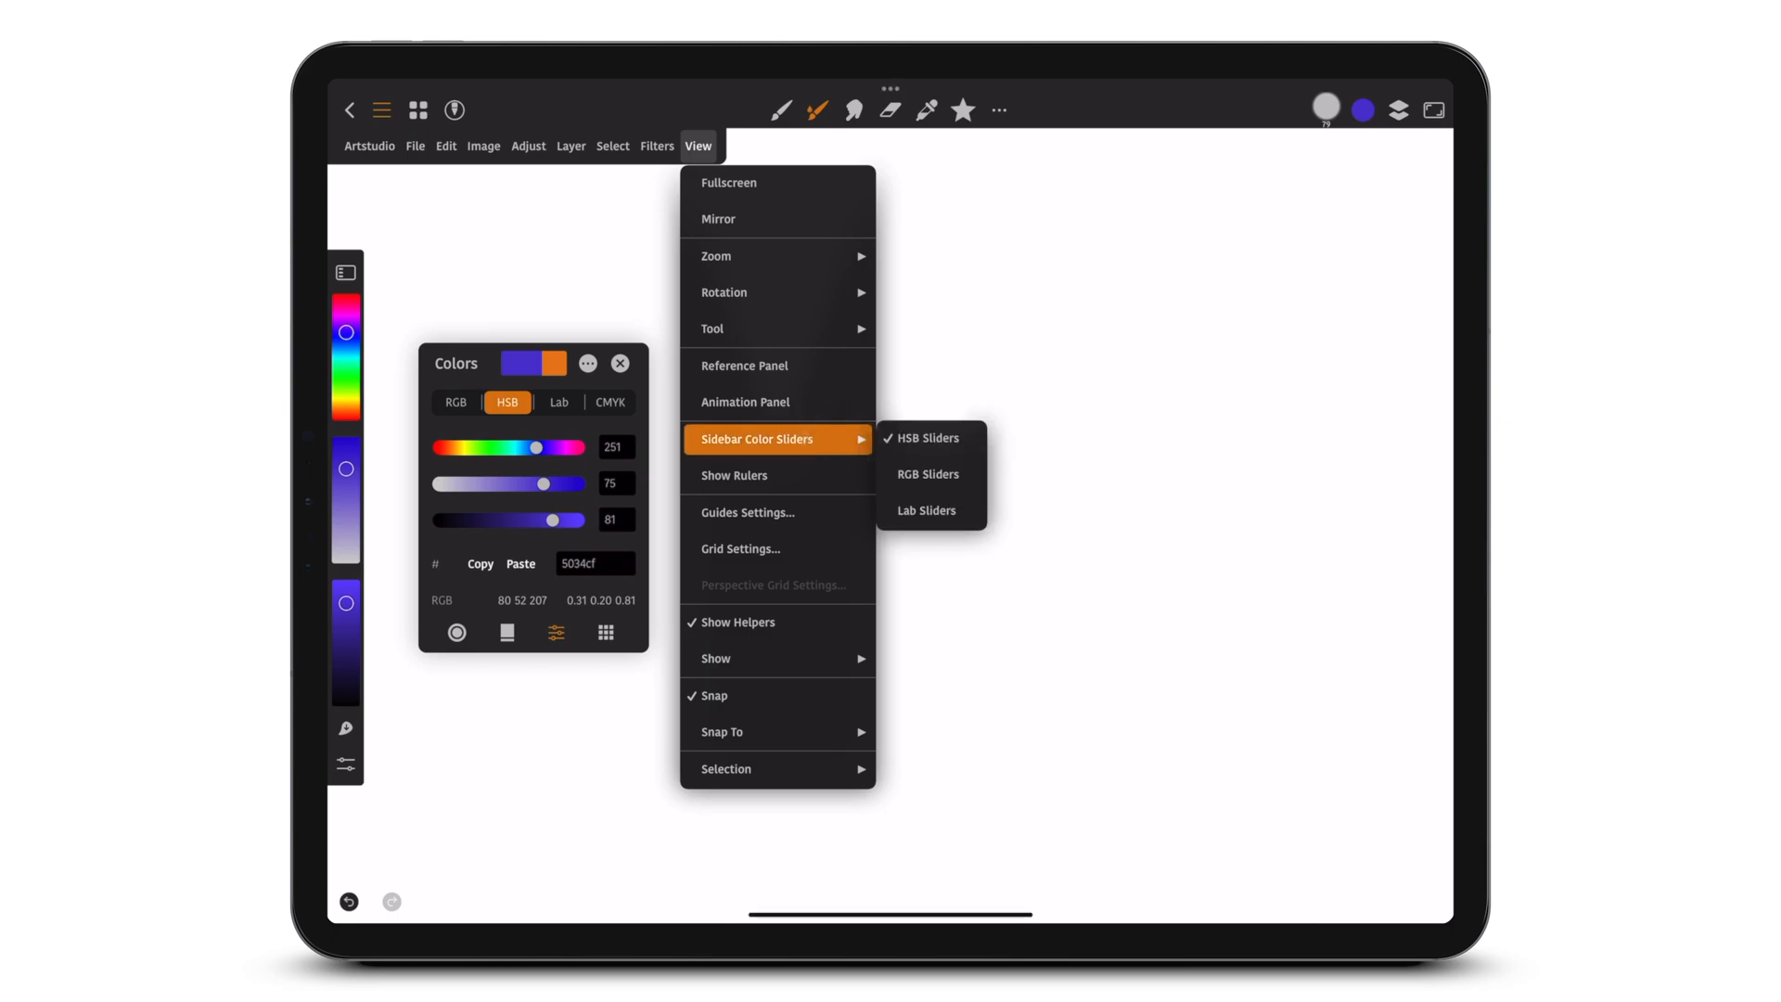
click(927, 439)
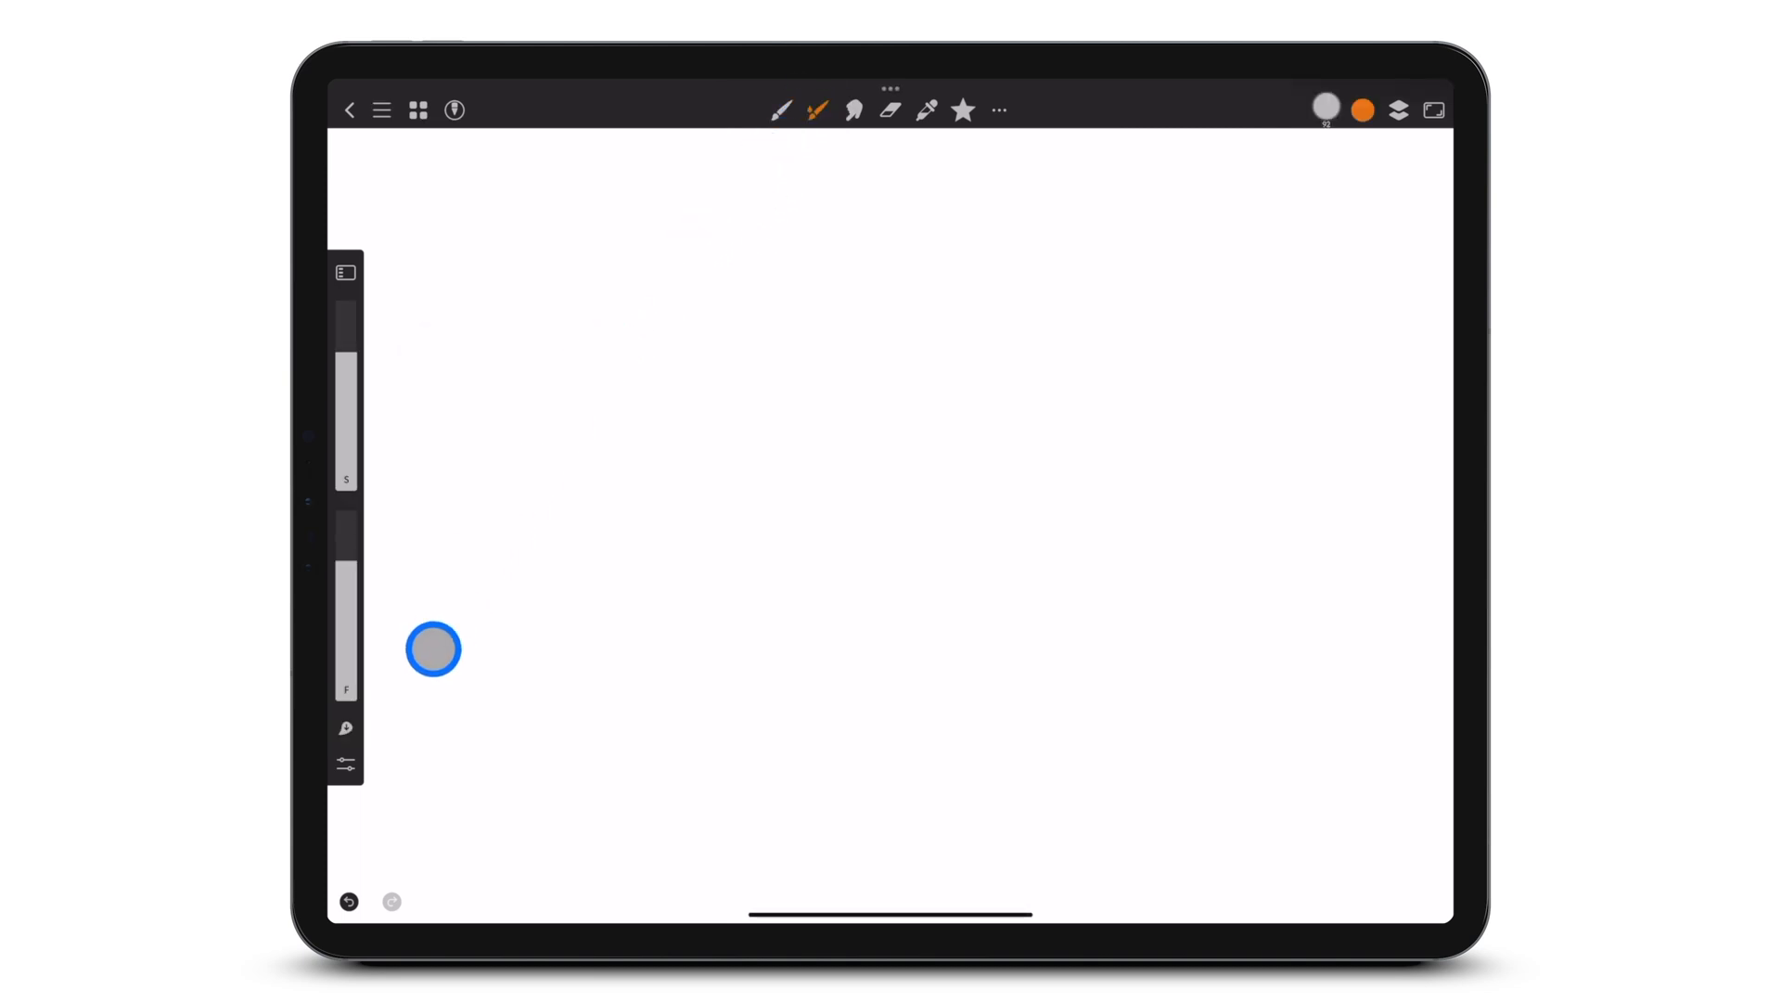
Step: Show the menu bar and open Artstudio > Preferences > Interface
click(344, 765)
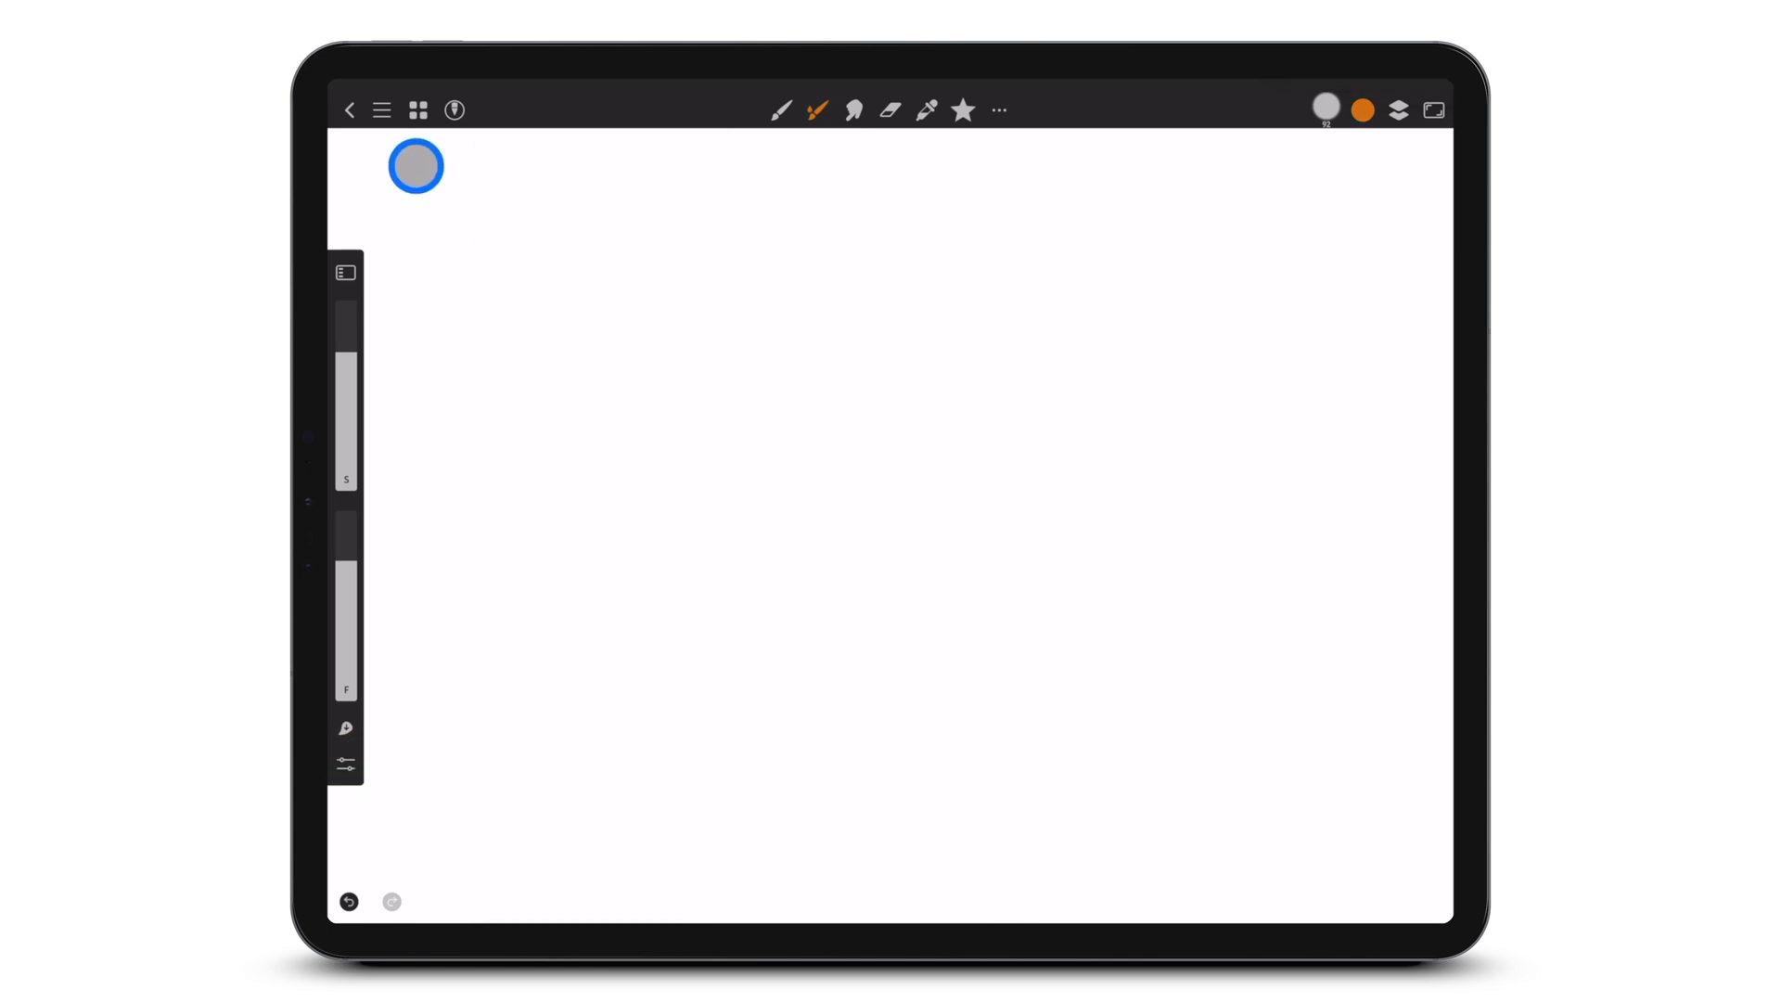
click(381, 110)
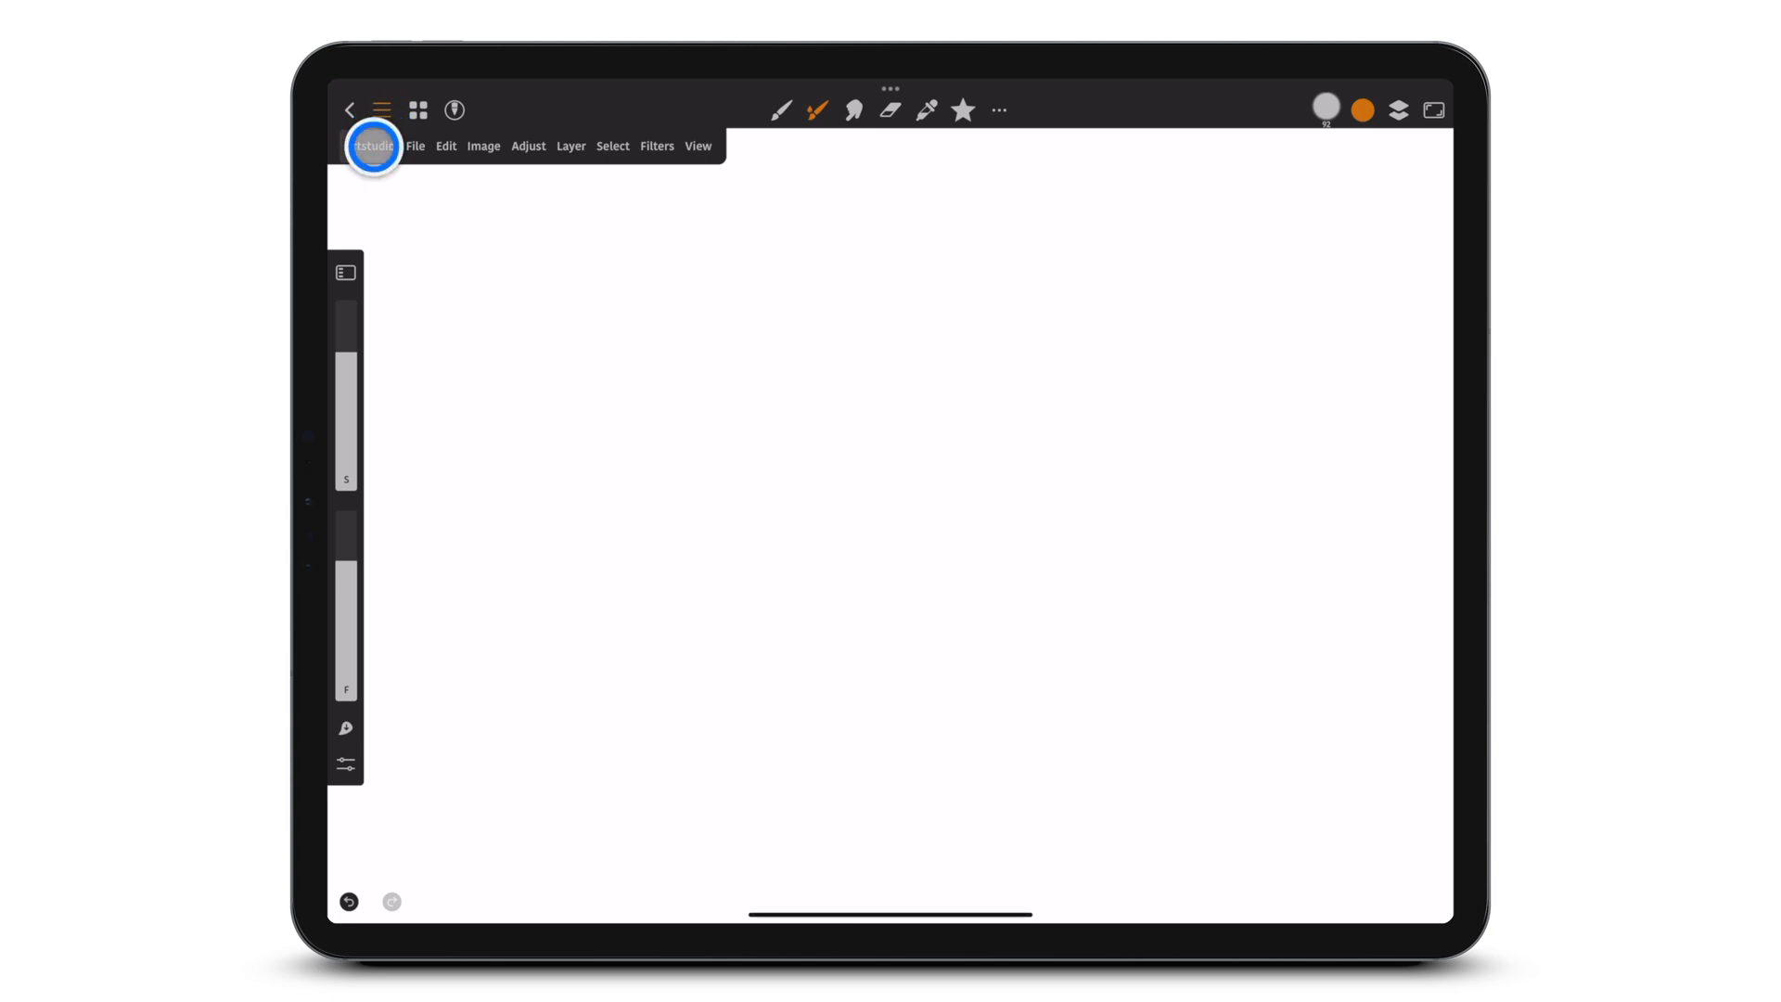
click(369, 145)
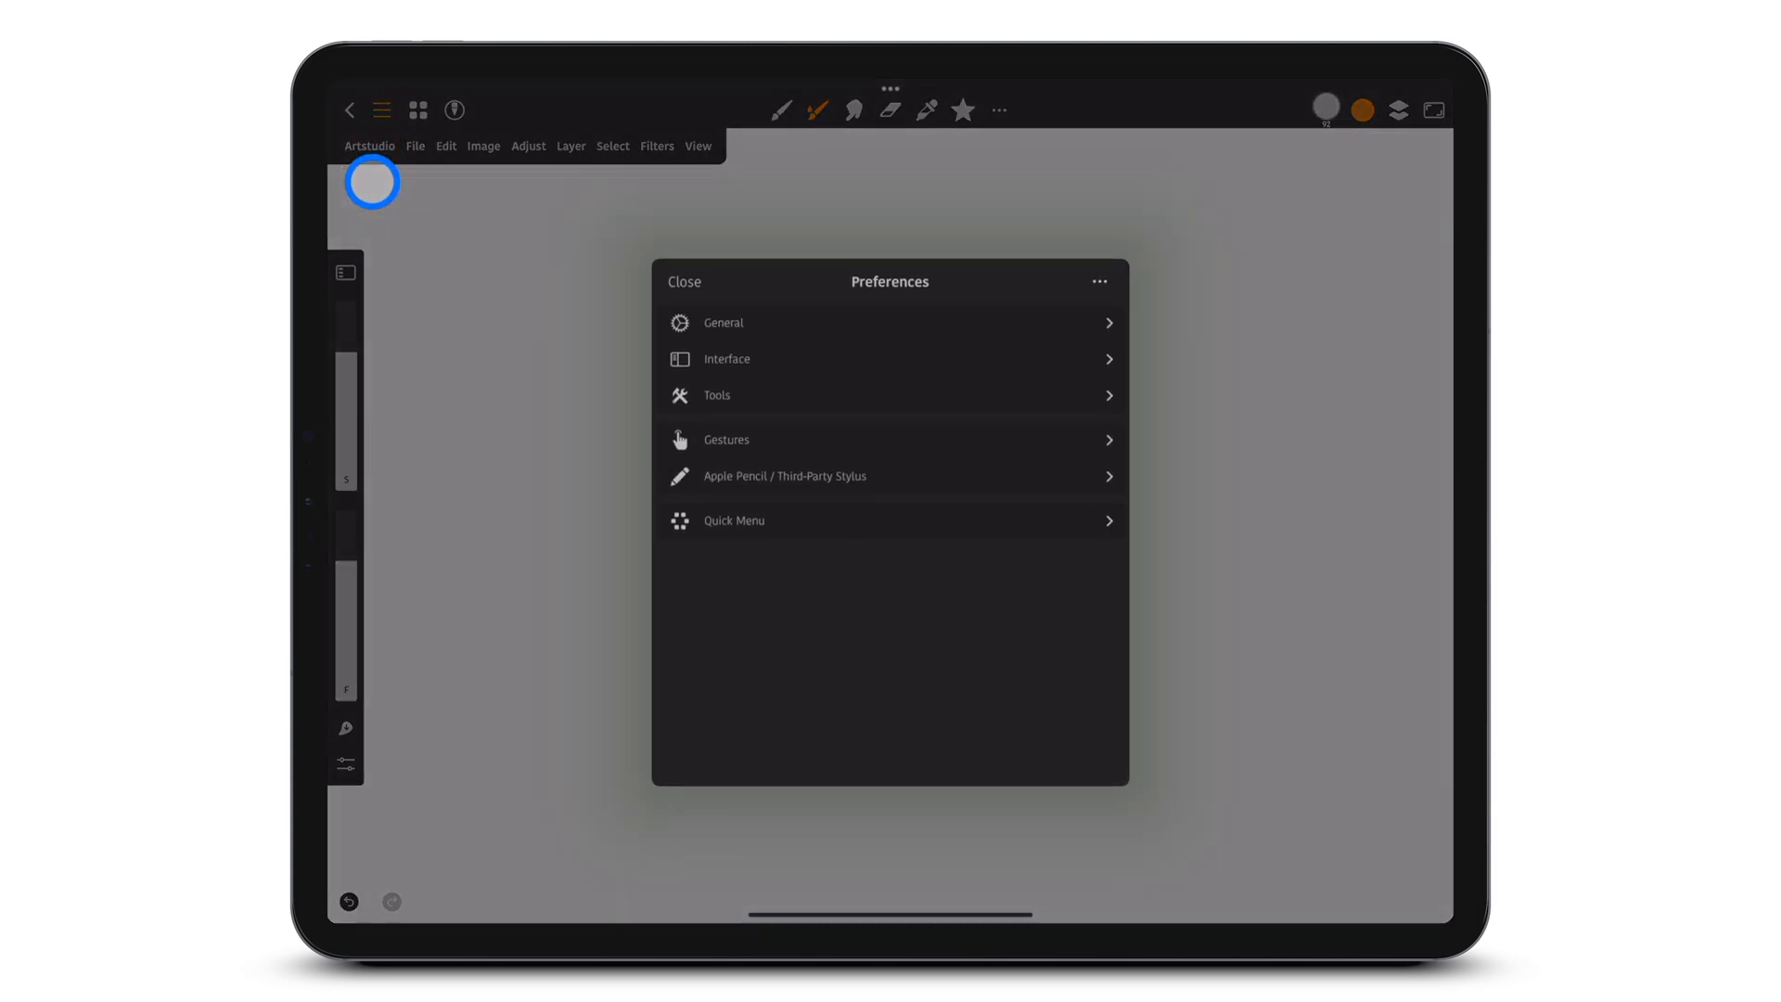
click(726, 359)
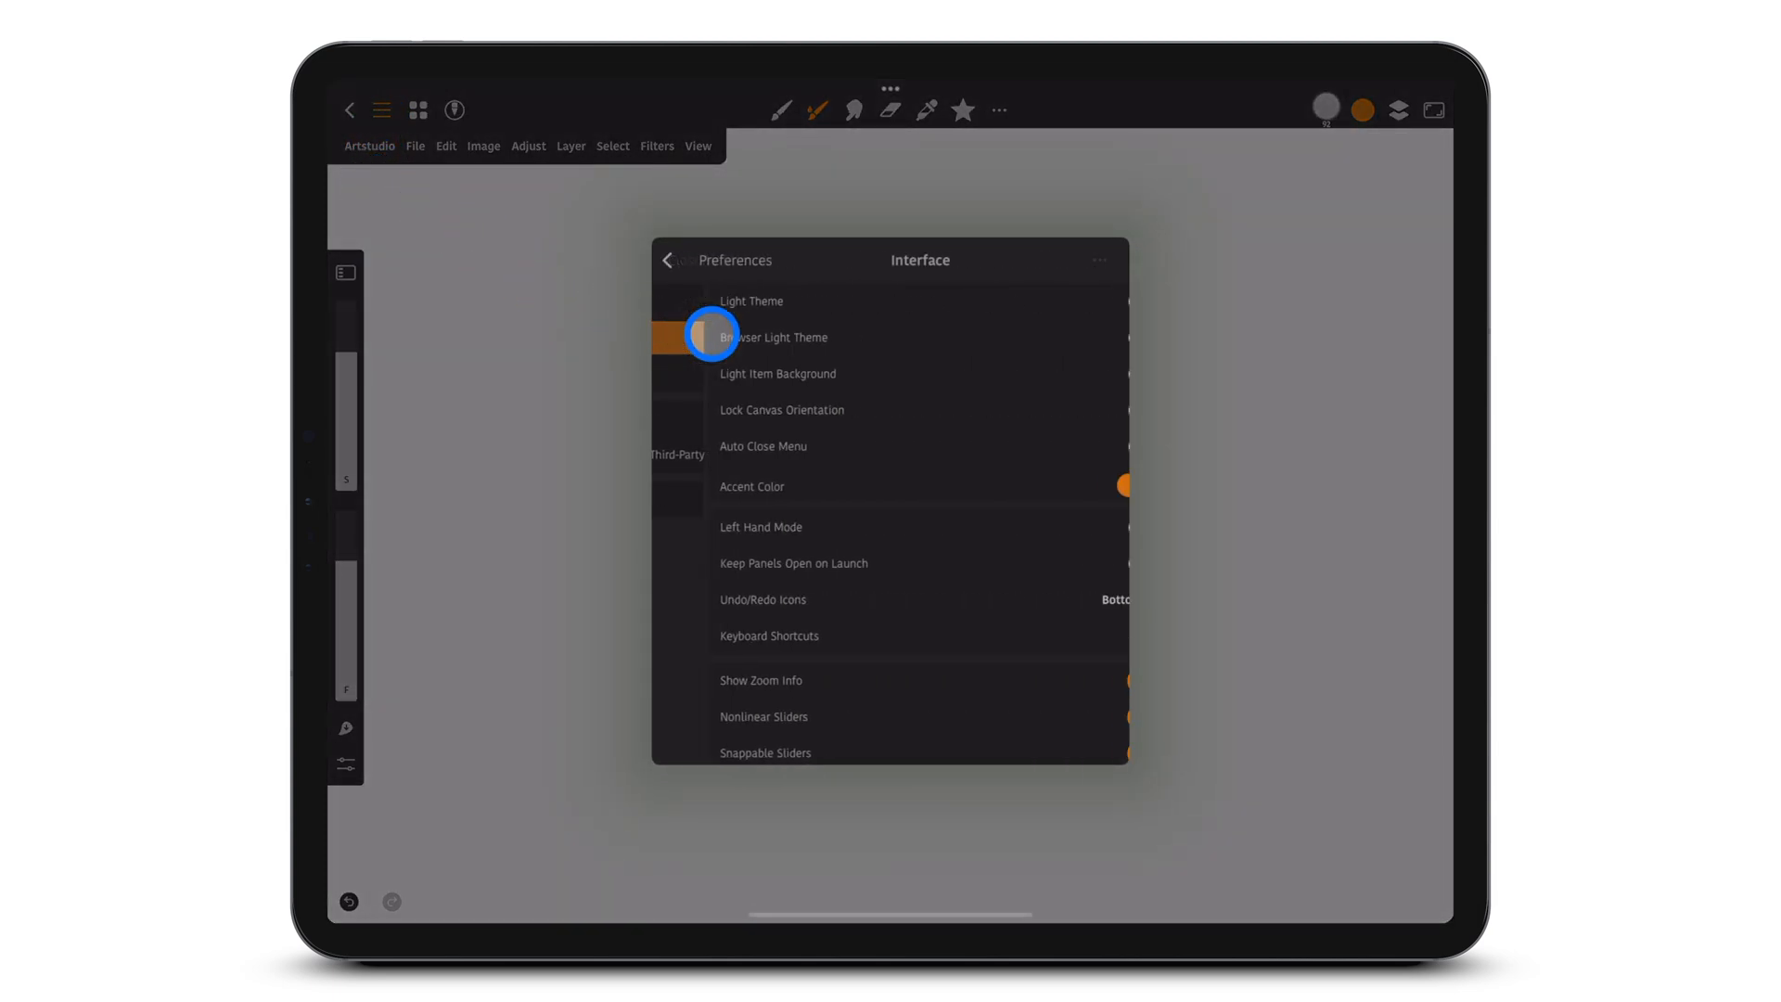